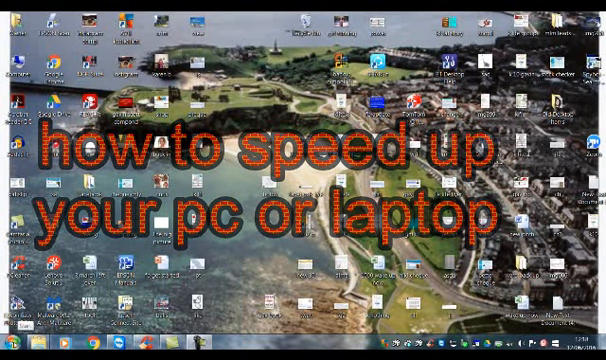
# - Search Start for 'run' and enter %temp% in the Run dialog
pyautogui.click(8, 352)
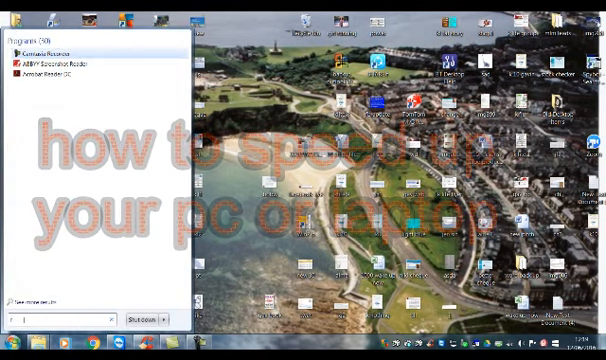
pyautogui.write('run')
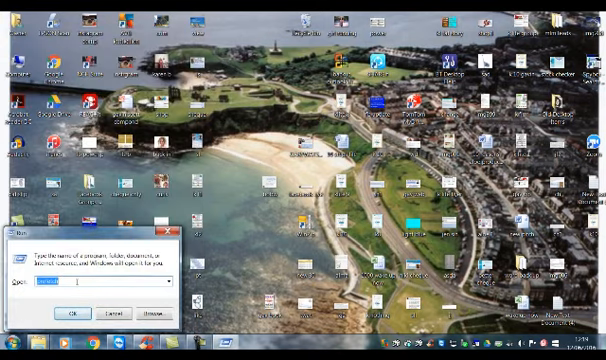
pyautogui.write('%temp%')
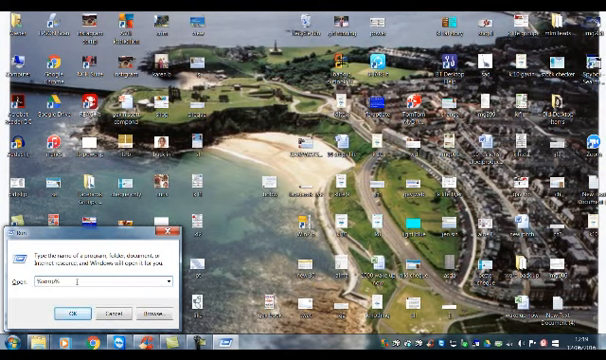
# - Open the %temp% folder and select all its temporary files for deletion
pyautogui.click(73, 313)
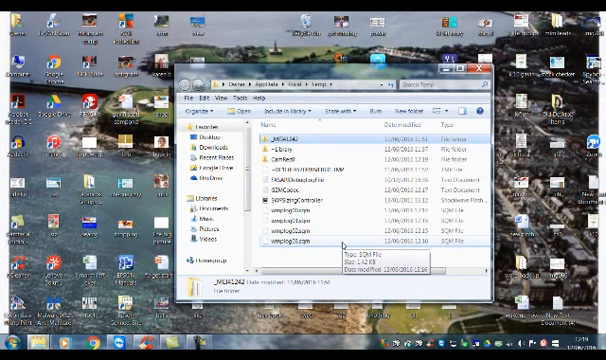
pyautogui.press('ctrl+a')
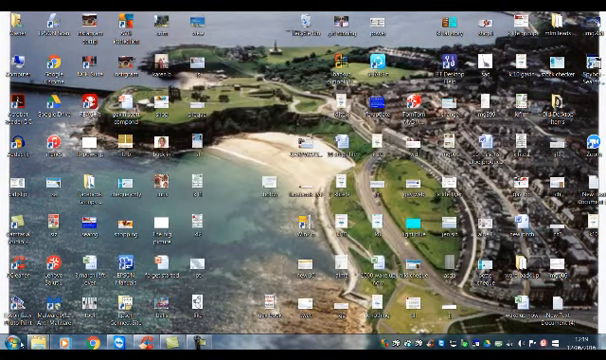
# - Bring up Run again and enter 'prefetch' to reach the Prefetch folder
pyautogui.click(15, 345)
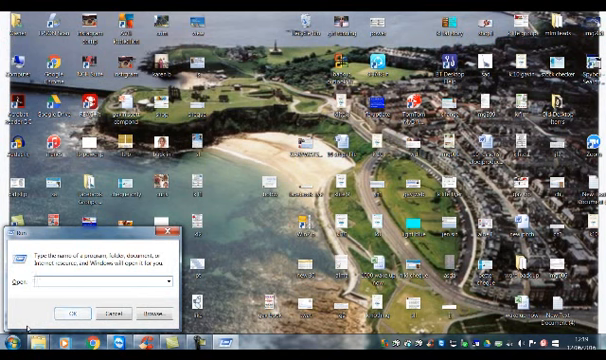
pyautogui.write('prefetch')
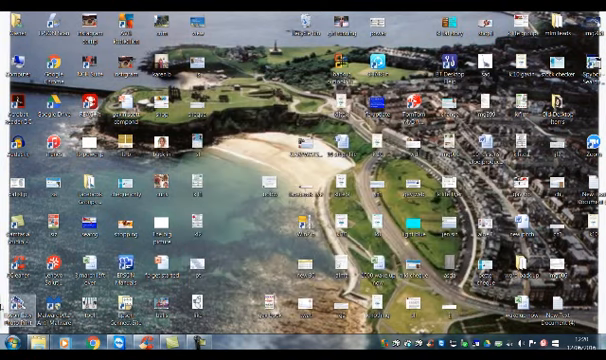
# - Search Start for 'disk' to launch Disk Cleanup on drive C:
pyautogui.click(8, 350)
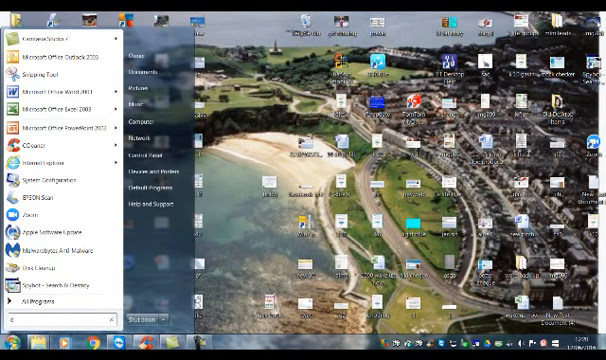
pyautogui.write('disk')
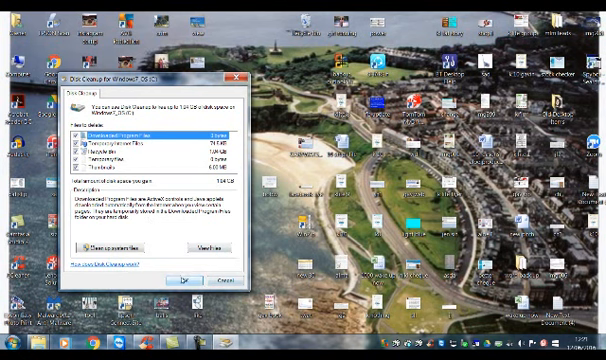
# - Confirm Delete Files for the ticked categories and let Disk Cleanup finish
pyautogui.click(185, 286)
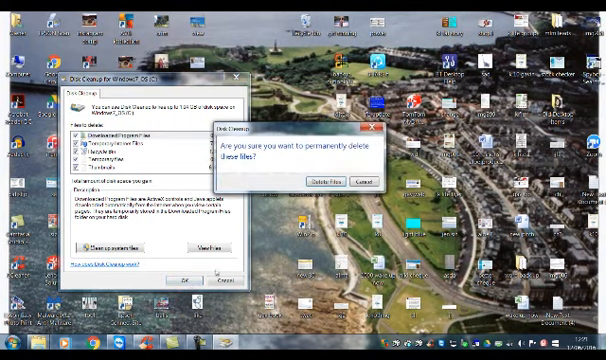
pyautogui.click(323, 185)
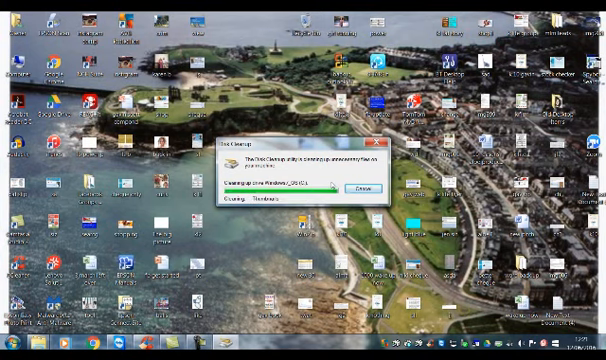
pyautogui.click(357, 190)
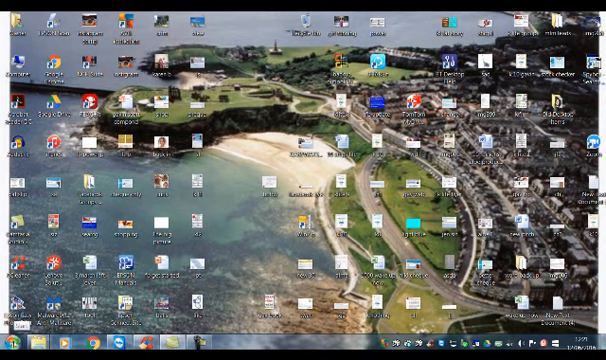
# - Type 'disk' in the Start menu search to list Disk Defragmenter
pyautogui.click(10, 355)
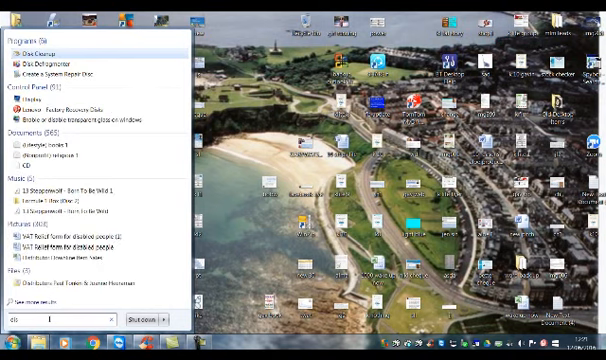
pyautogui.write('disk')
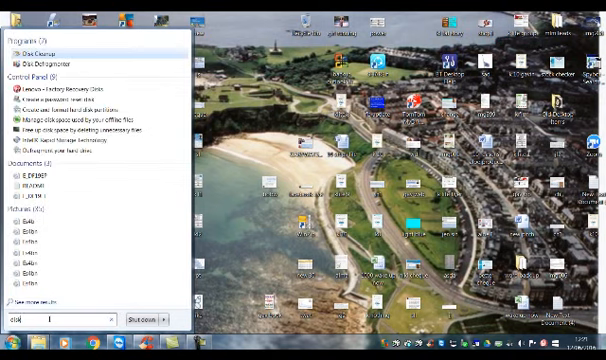